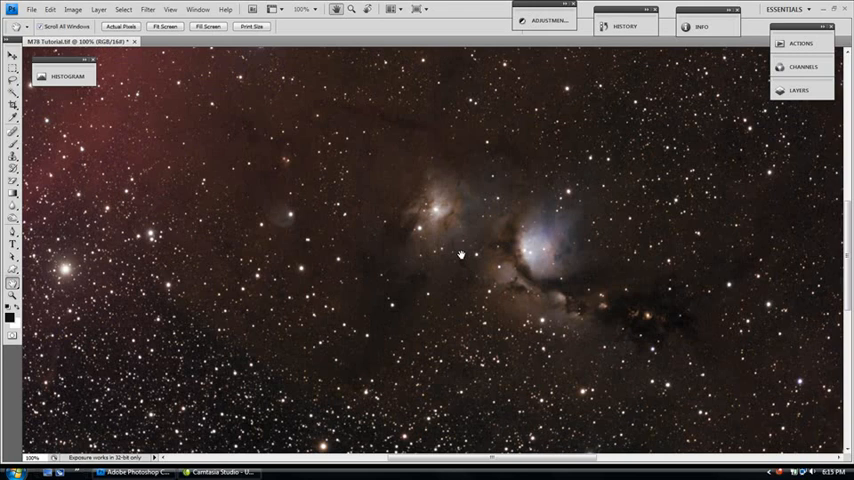
{"action": "mouse_move", "coordinate": [790, 168]}
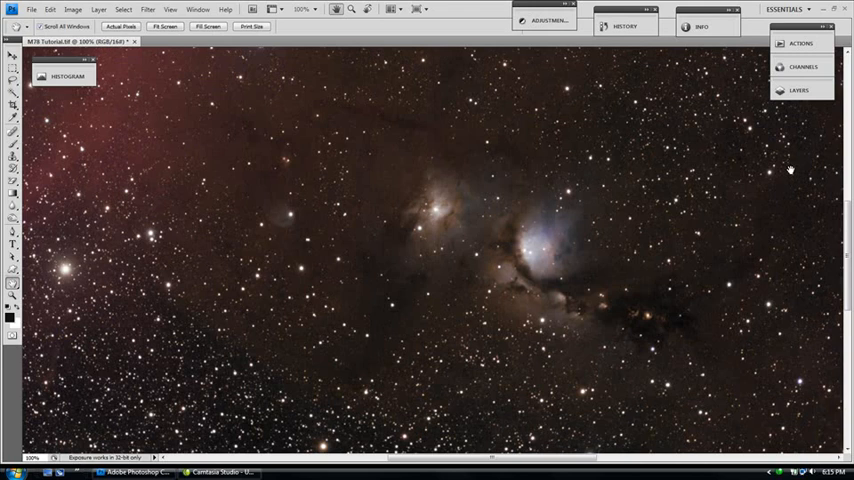
- Show the Layers panel and browse the Filter menu for the noise filters
{"action": "left_click", "coordinate": [800, 90]}
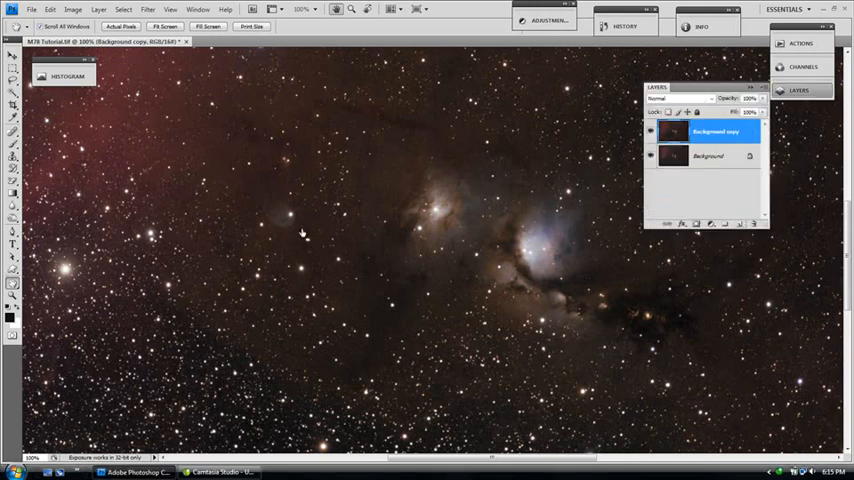
{"action": "left_click", "coordinate": [148, 8]}
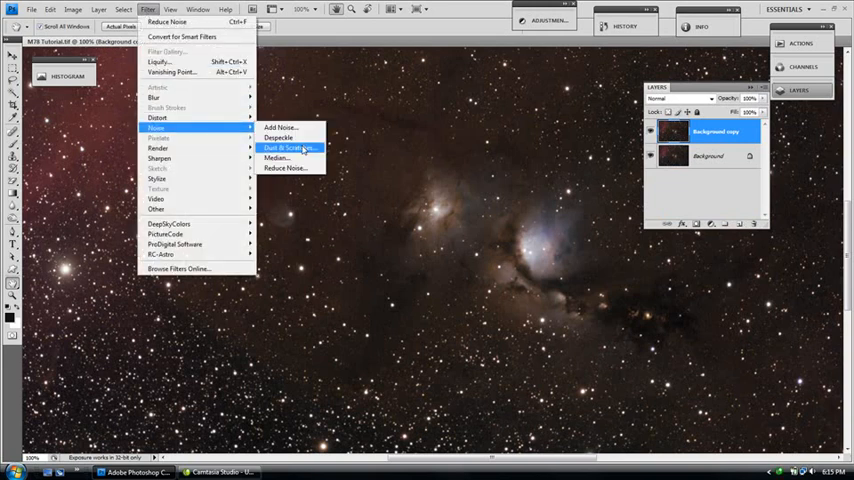
- Apply Reduce Noise to the background copy with adjusted Strength, Preserve Details and Reduce Color Noise
{"action": "left_click", "coordinate": [284, 168]}
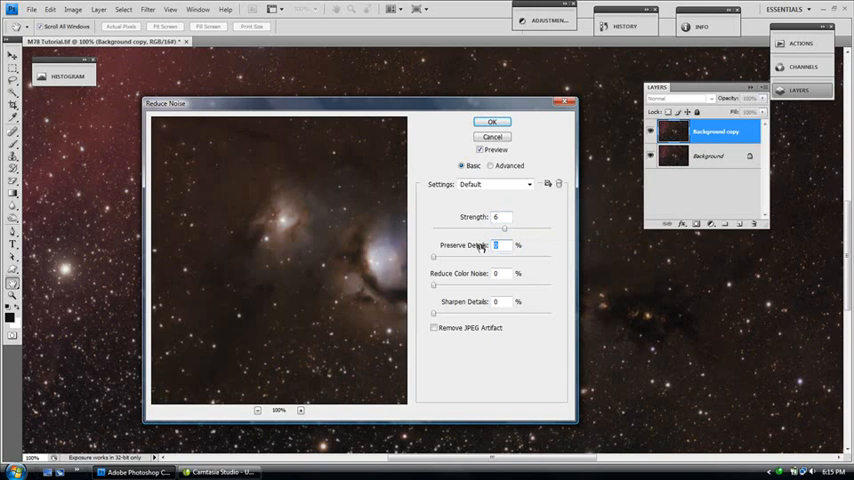
{"action": "left_click", "coordinate": [496, 244]}
{"action": "type", "text": "30"}
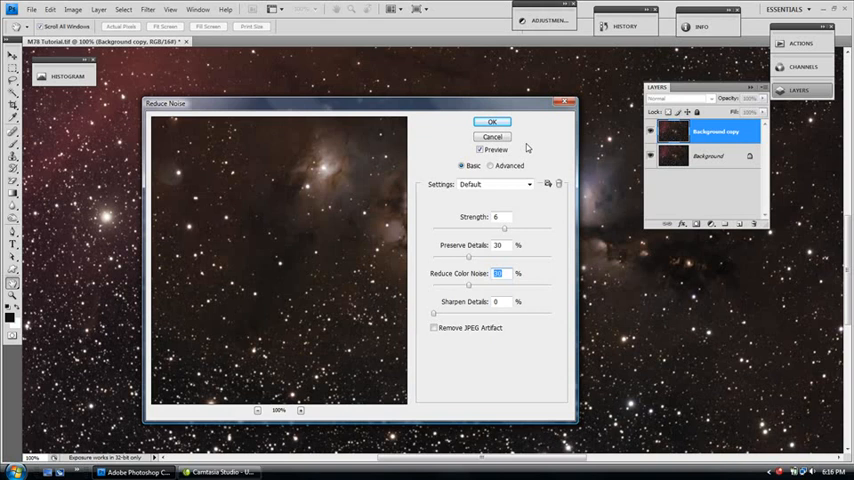
{"action": "left_click", "coordinate": [492, 120]}
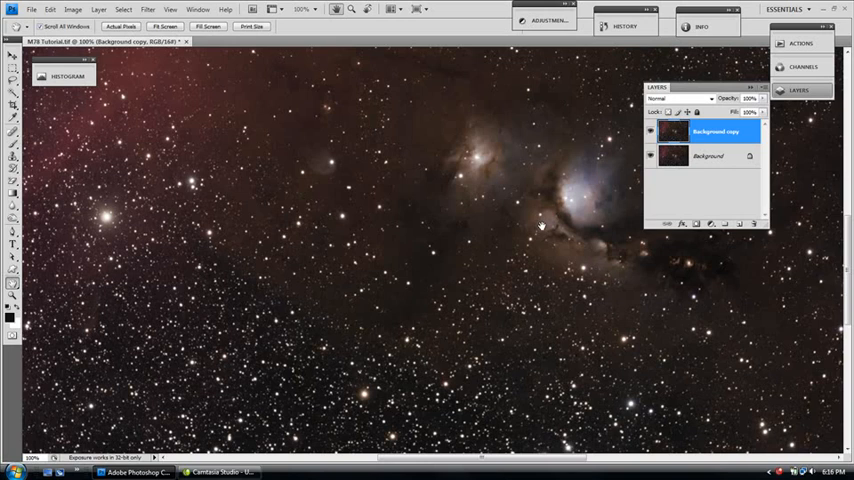
{"action": "mouse_move", "coordinate": [696, 236]}
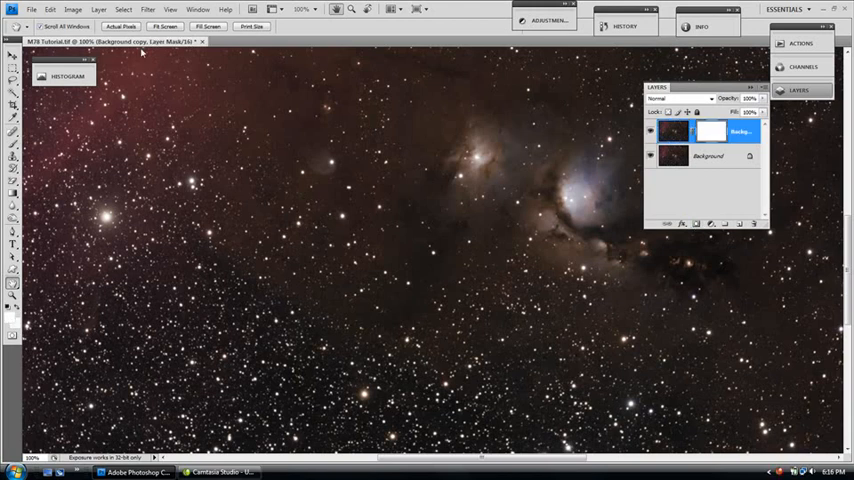
- Add a Reveal All vector mask to the noise-reduced background copy layer
{"action": "left_click", "coordinate": [100, 8]}
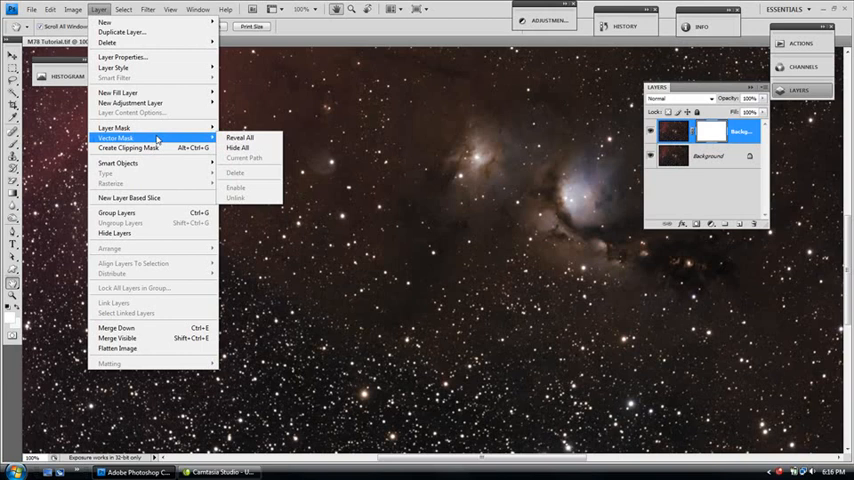
{"action": "mouse_move", "coordinate": [238, 148]}
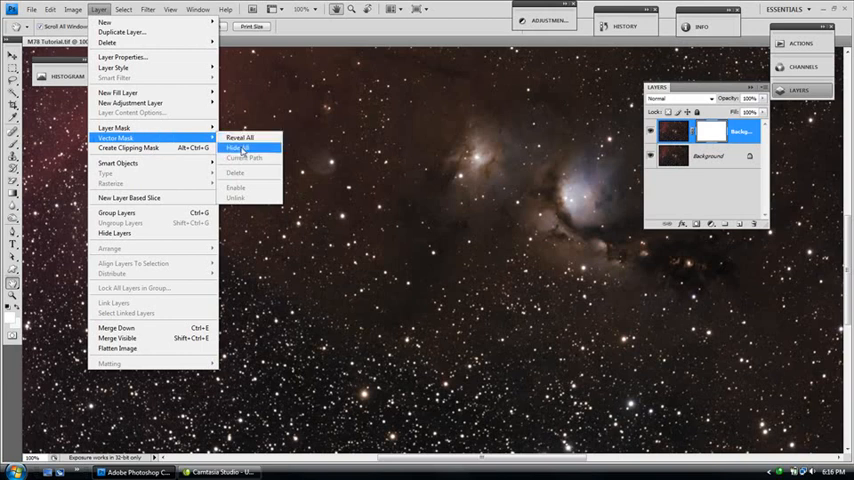
{"action": "left_click", "coordinate": [238, 136]}
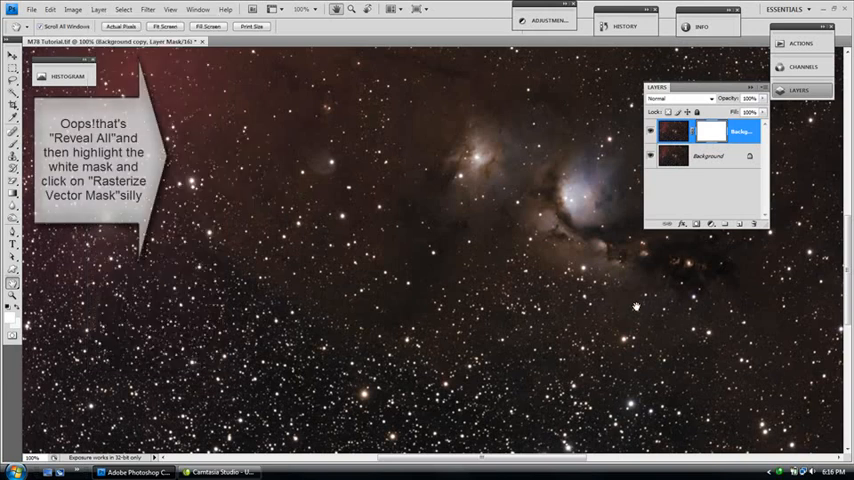
- Rasterize the vector mask into a pixel mask ready to hold the nebula's luminance
{"action": "left_click", "coordinate": [708, 156]}
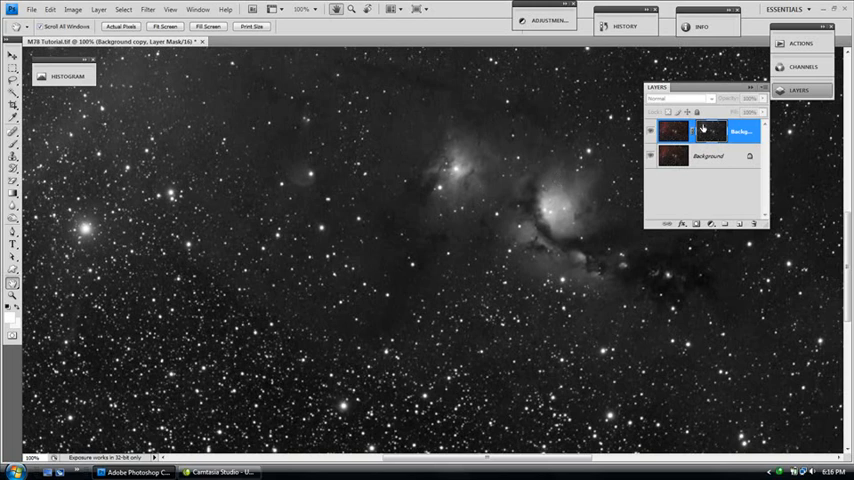
{"action": "mouse_move", "coordinate": [544, 160]}
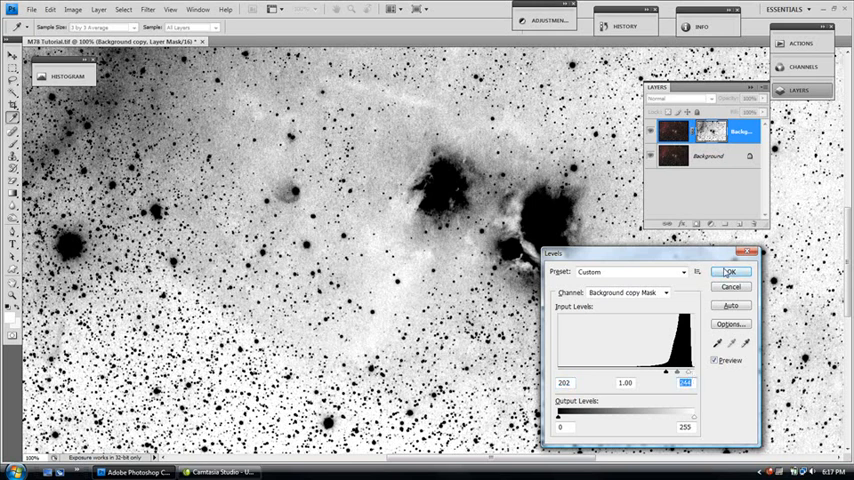
- Commit the Levels contrast boost on the inverted luminance mask so the sky turns white
{"action": "left_click", "coordinate": [732, 272]}
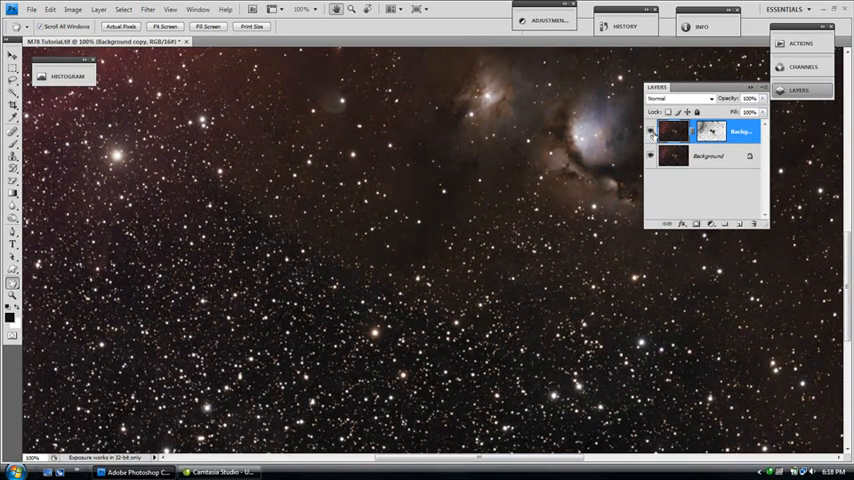
{"action": "mouse_move", "coordinate": [650, 132]}
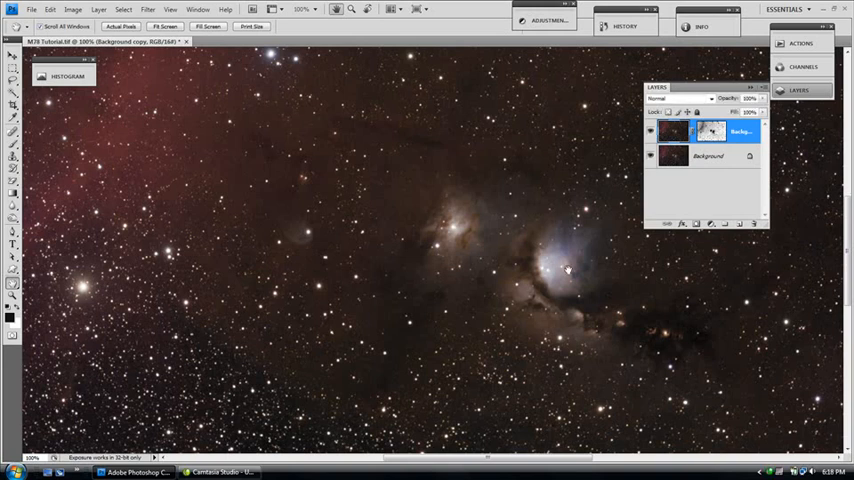
{"action": "mouse_move", "coordinate": [452, 234]}
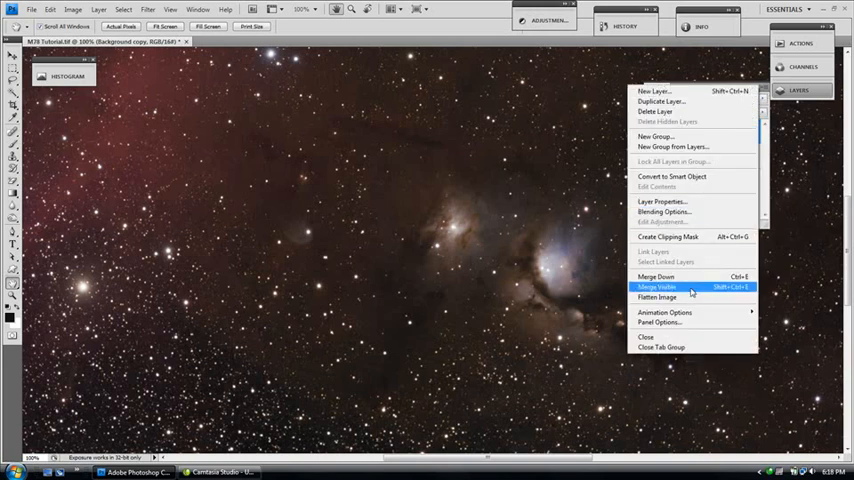
- Flatten the image into a single Background layer and dismiss the Layers panel
{"action": "left_click", "coordinate": [656, 288]}
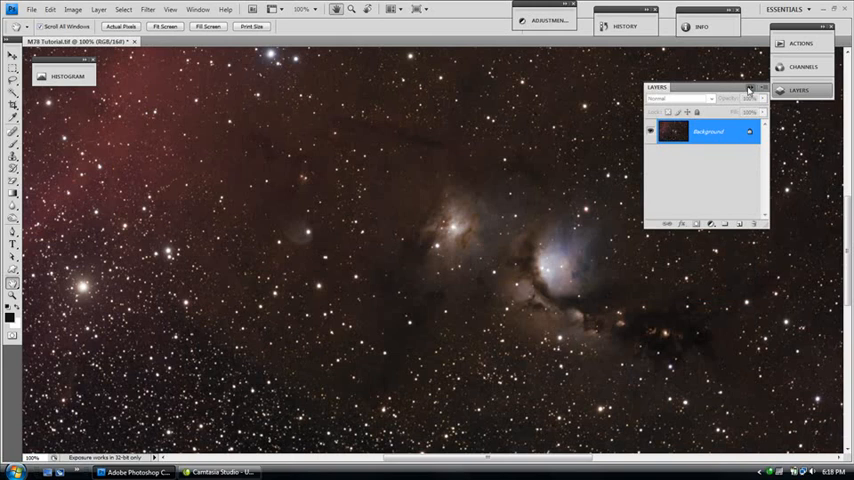
{"action": "left_click", "coordinate": [798, 90]}
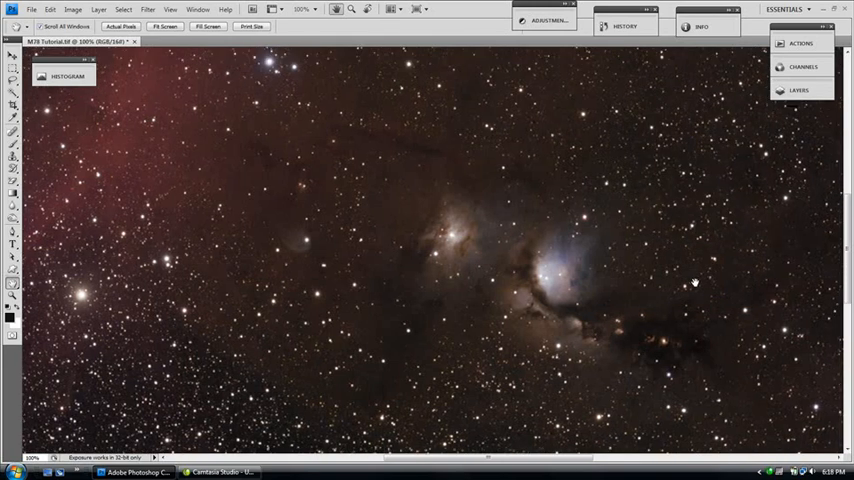